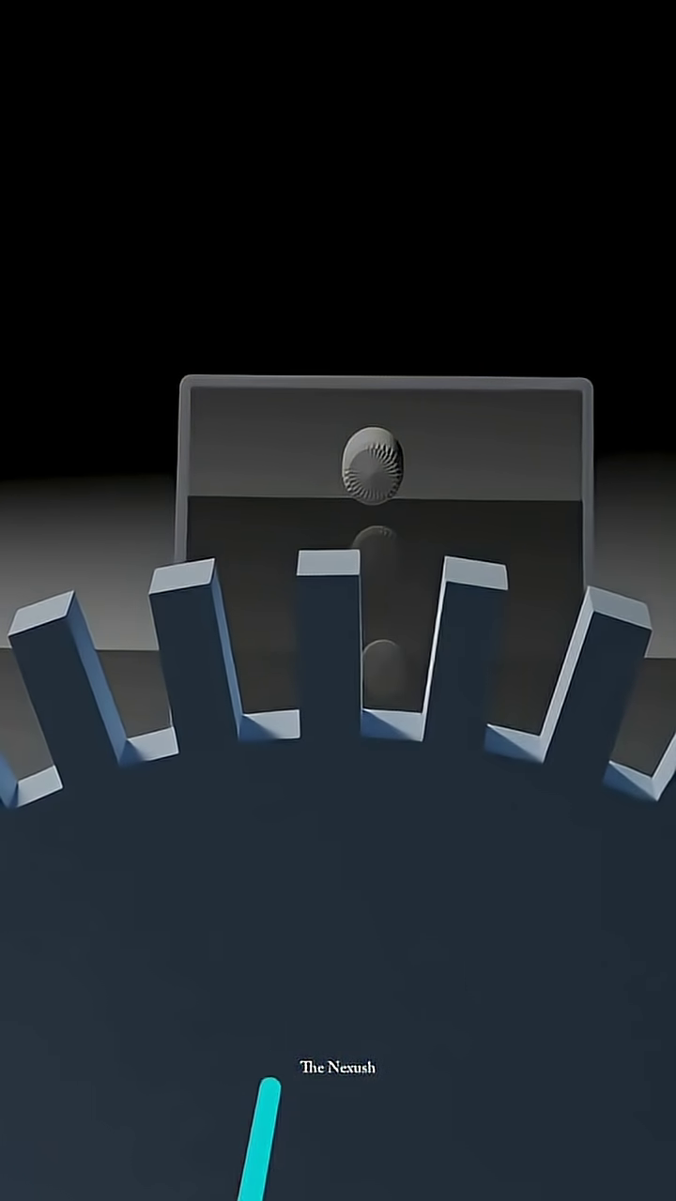
pyautogui.click(366, 469)
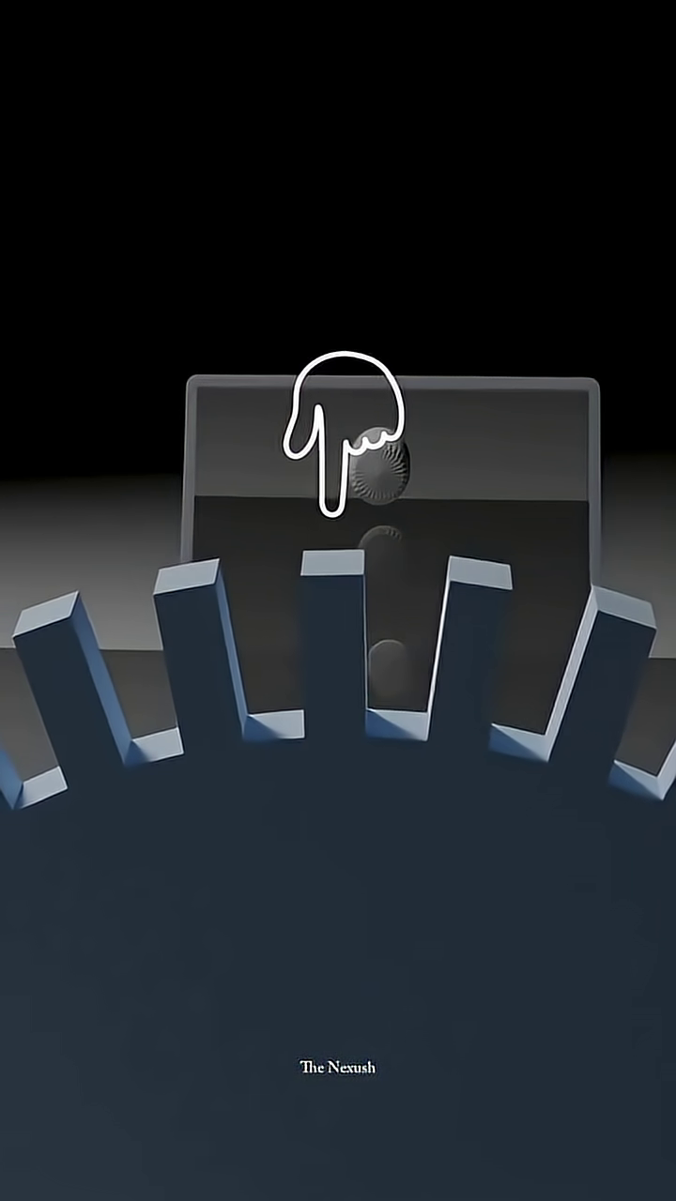